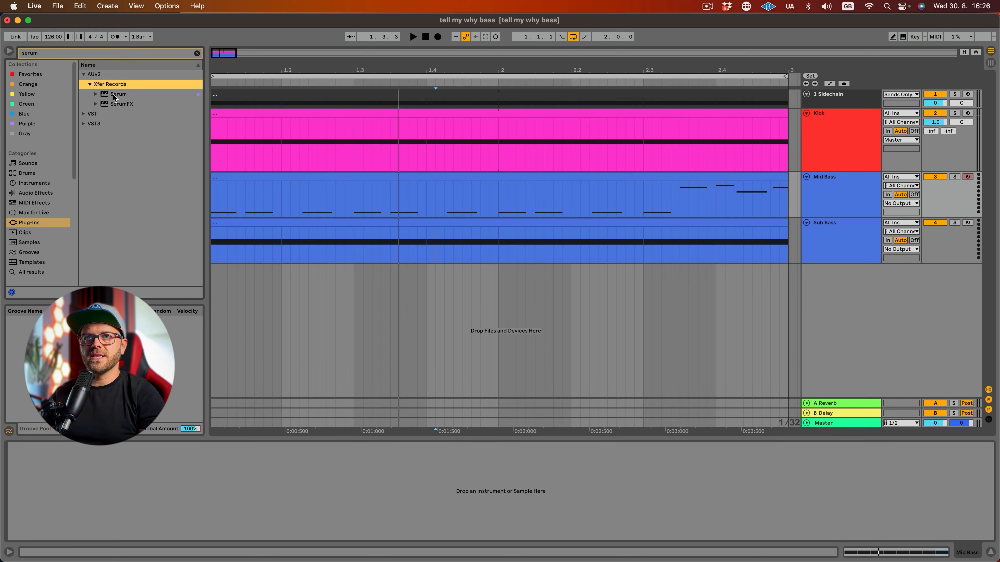
Step: Load Serum on the bass track with OSC A on Basic Mini at octave -2
double_click(118, 93)
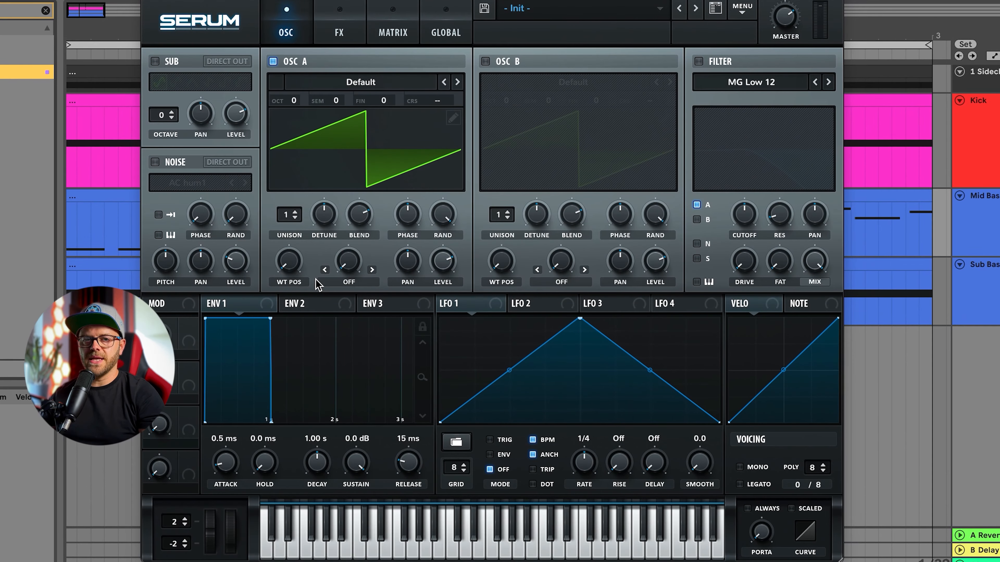
click(457, 82)
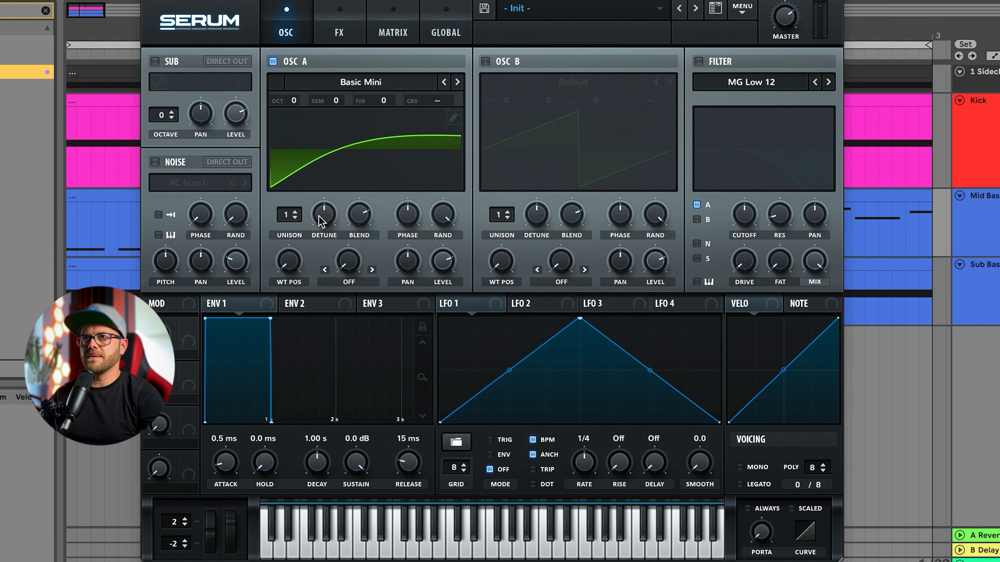
mouse_move(303, 111)
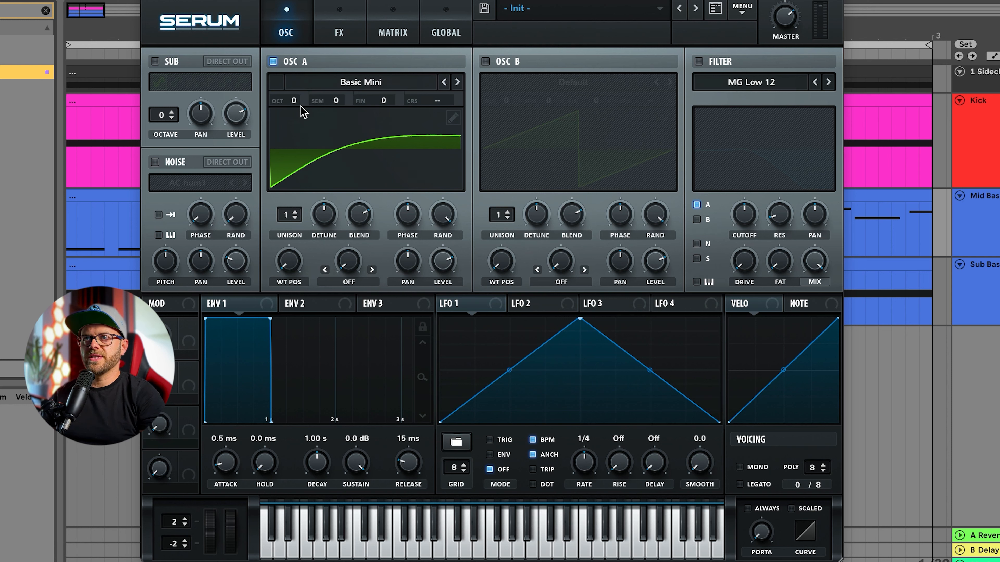
drag(293, 100, 293, 114)
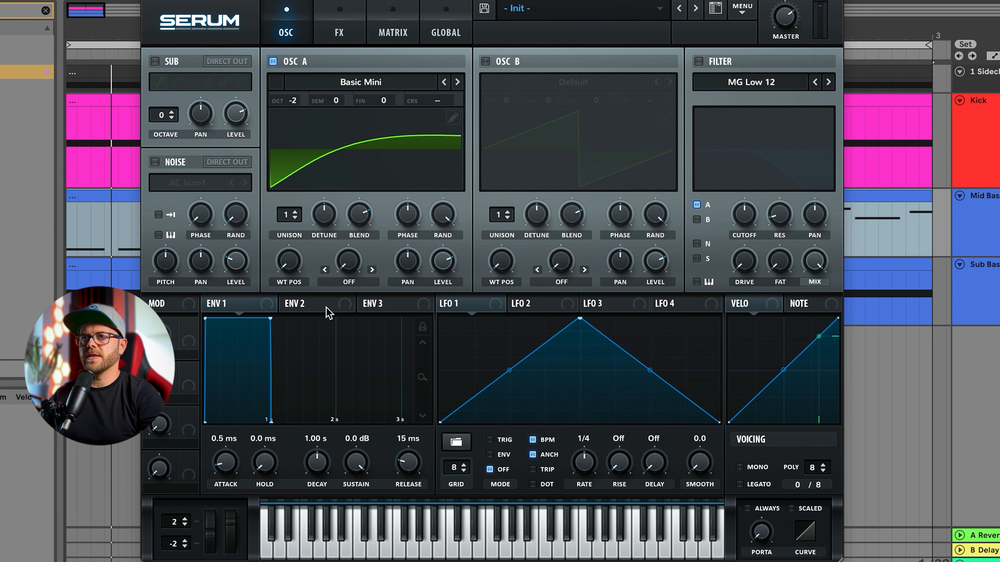
Step: Route ENV 2 to the MG Low 24 filter cutoff with 4 ms attack, zero sustain and ~1.5 s decay
click(293, 304)
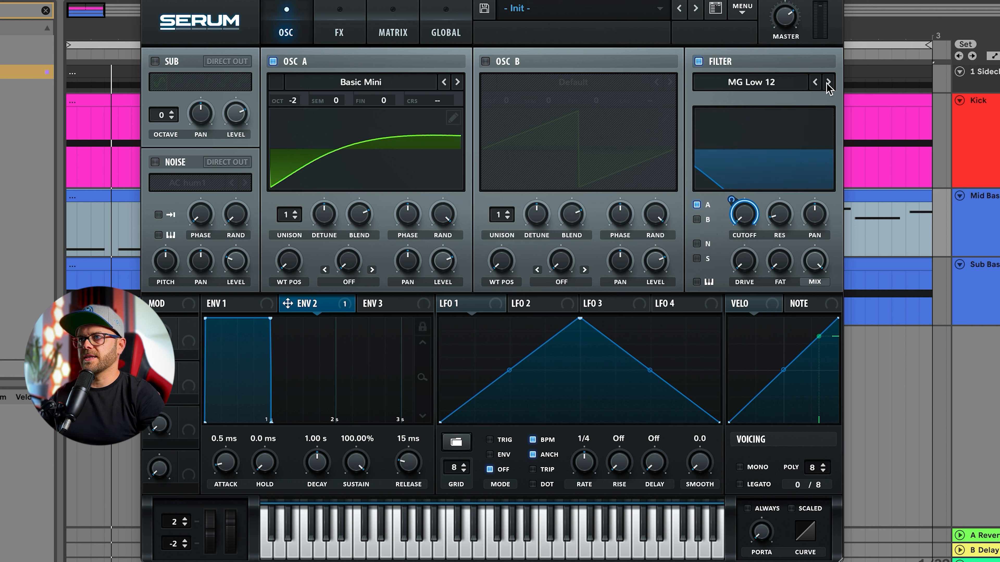
click(828, 82)
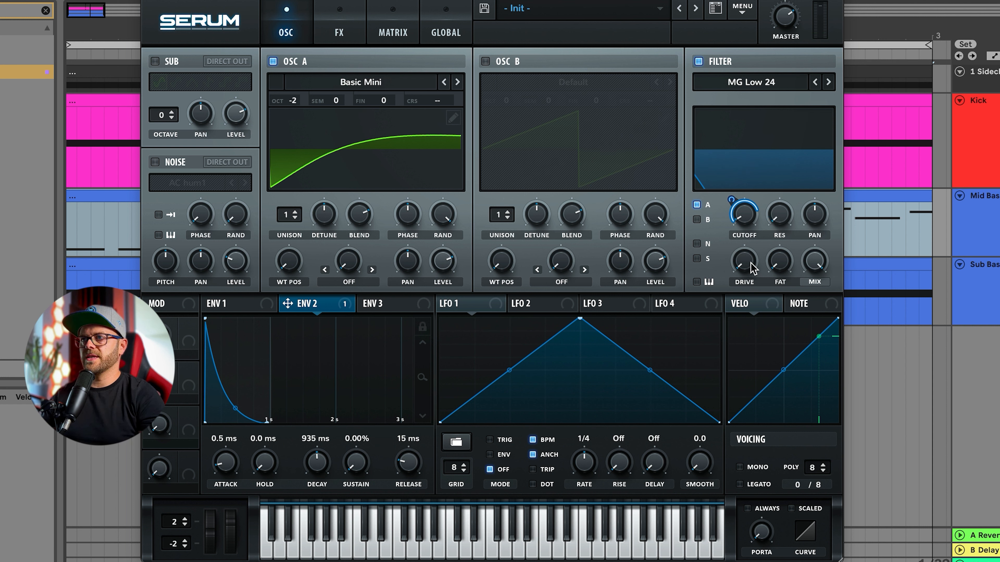
mouse_move(784, 19)
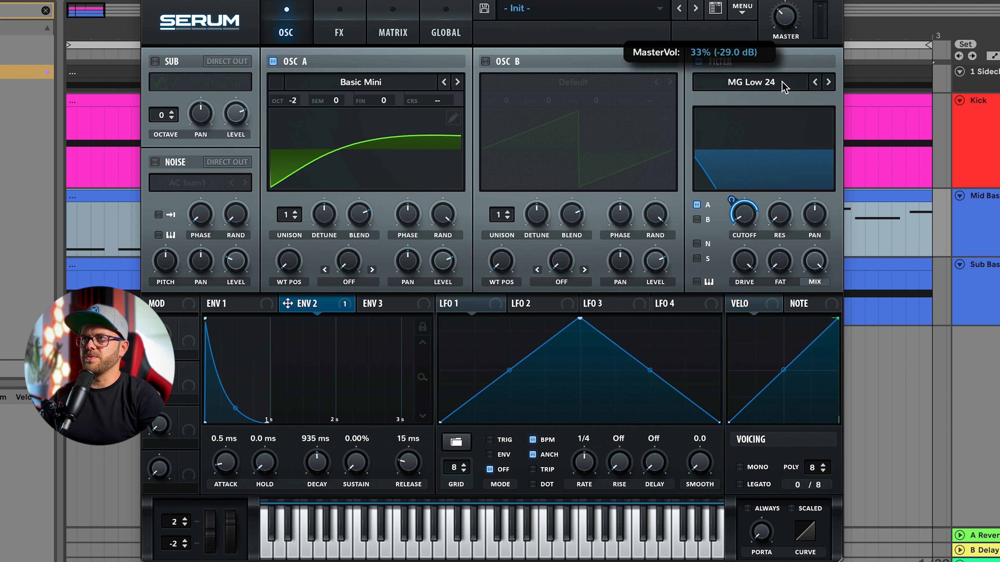
text(4.)
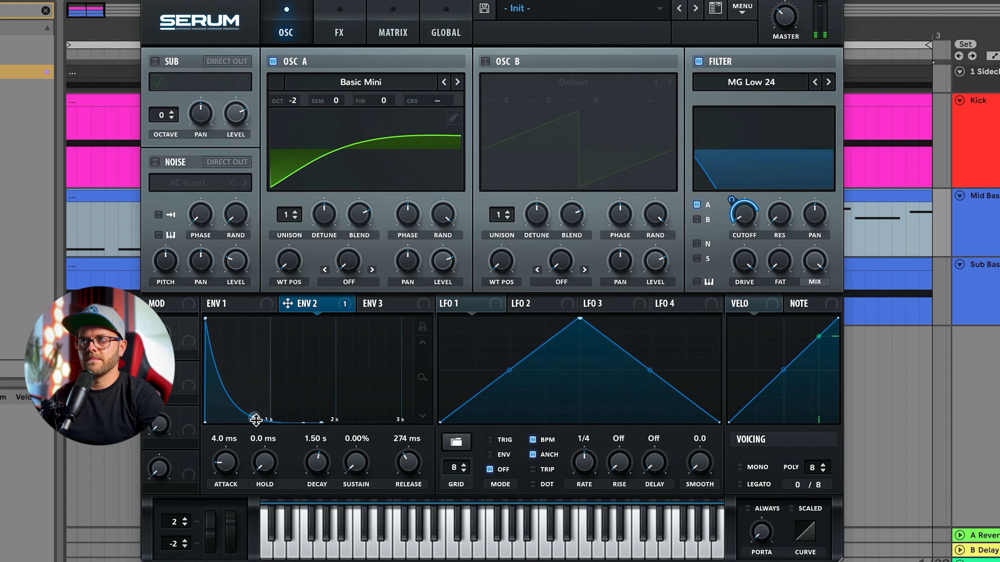
mouse_move(730, 199)
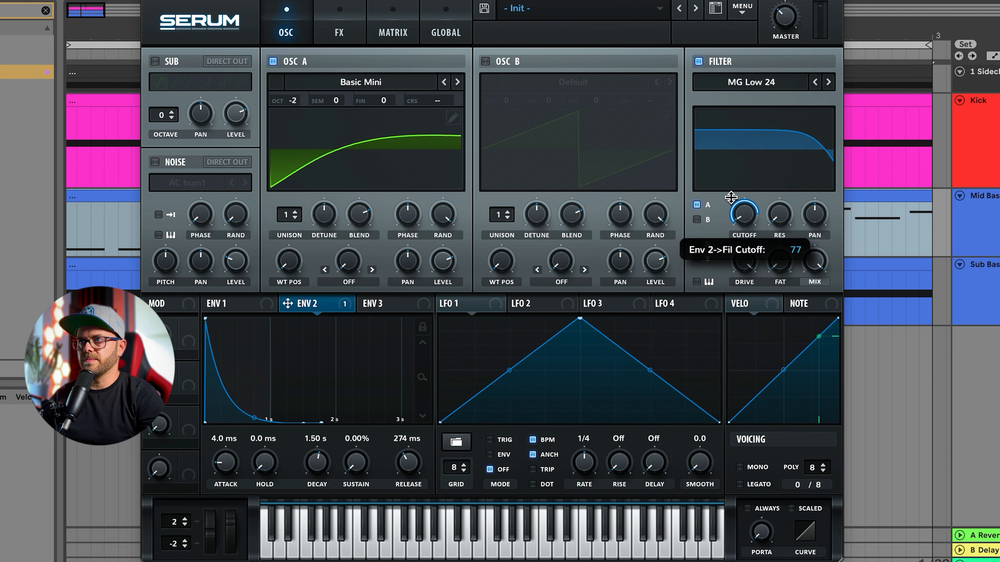
Step: Give ENV 1 a 10 ms attack and 167 ms release, and set OSC A phase near 208°
click(222, 304)
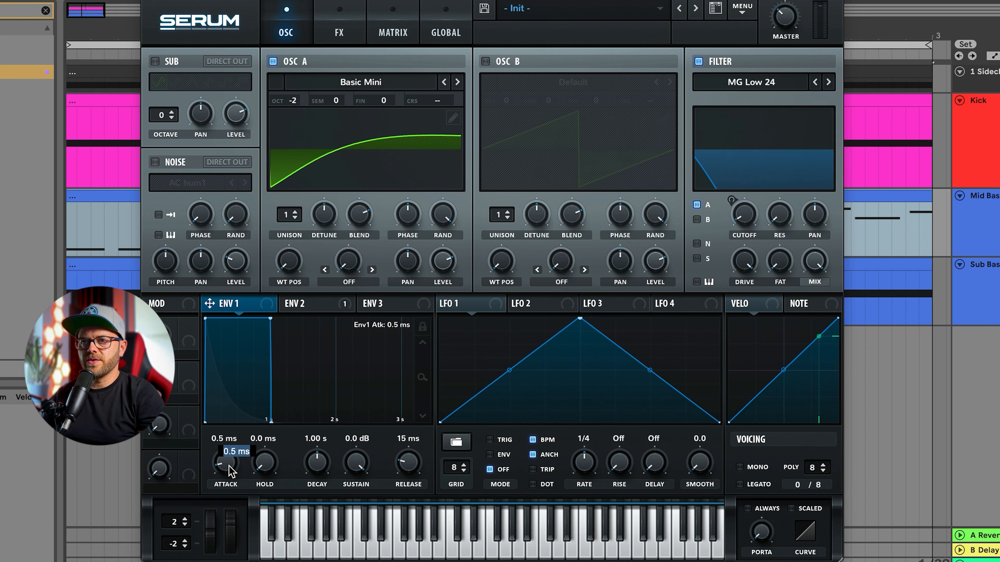
text(100)
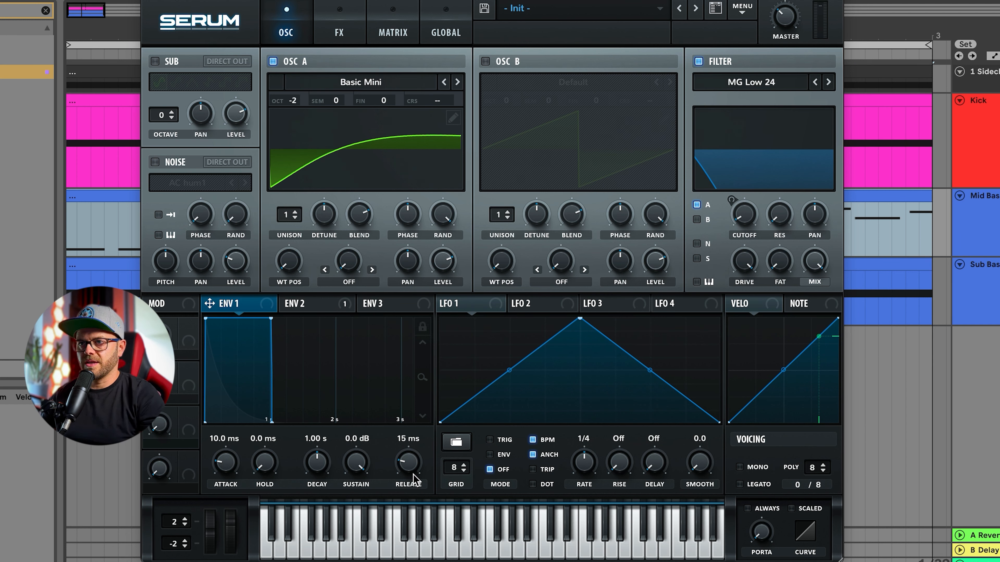
drag(407, 460, 408, 446)
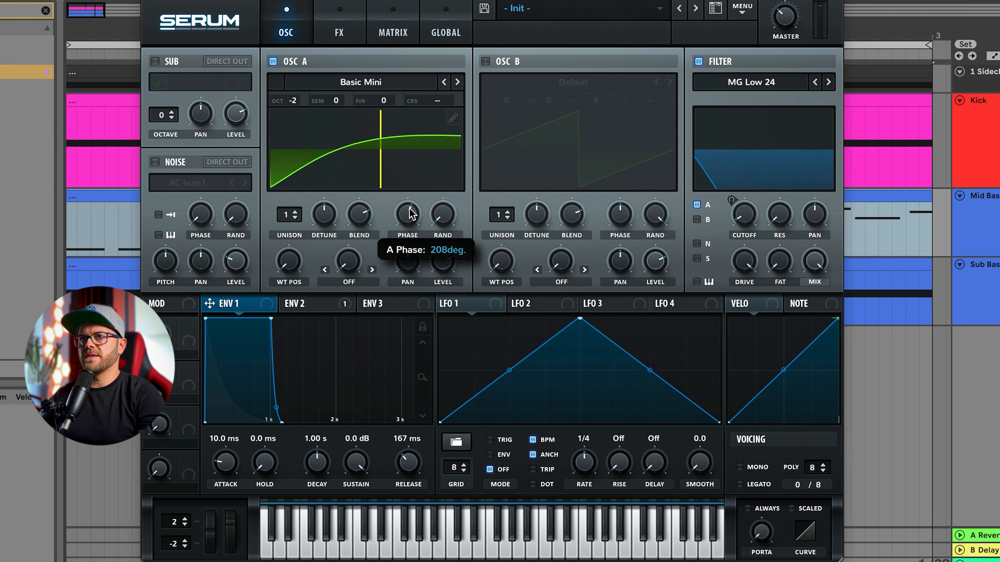
drag(407, 214, 414, 201)
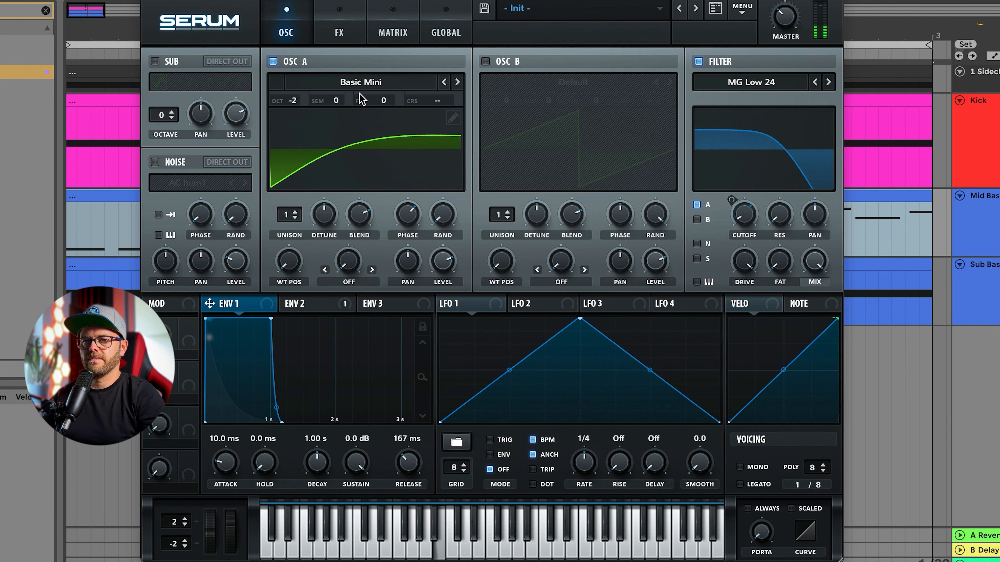
Step: Enable the FX compressor with attack near 90 ms and release near 146 ms
click(339, 32)
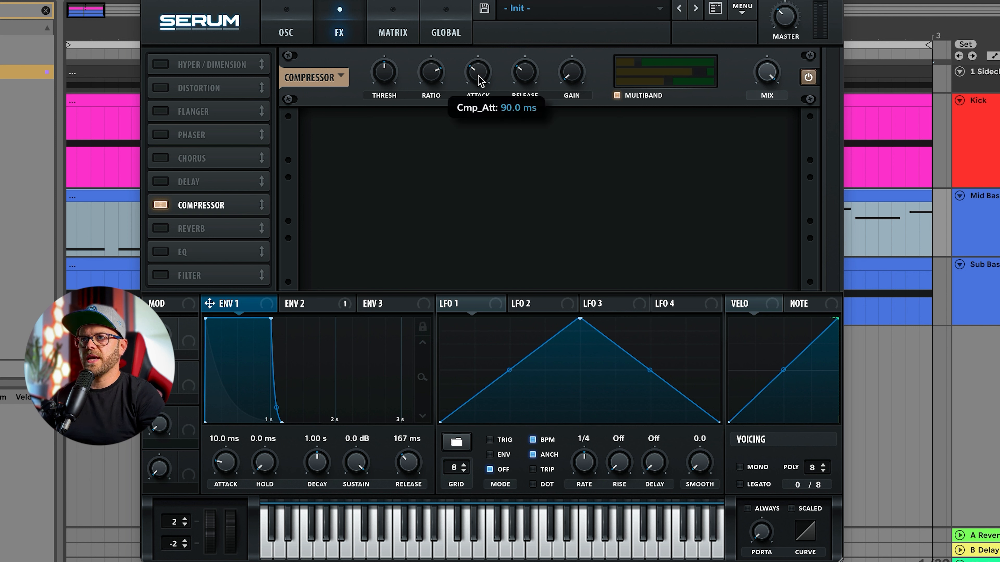
drag(477, 72, 477, 87)
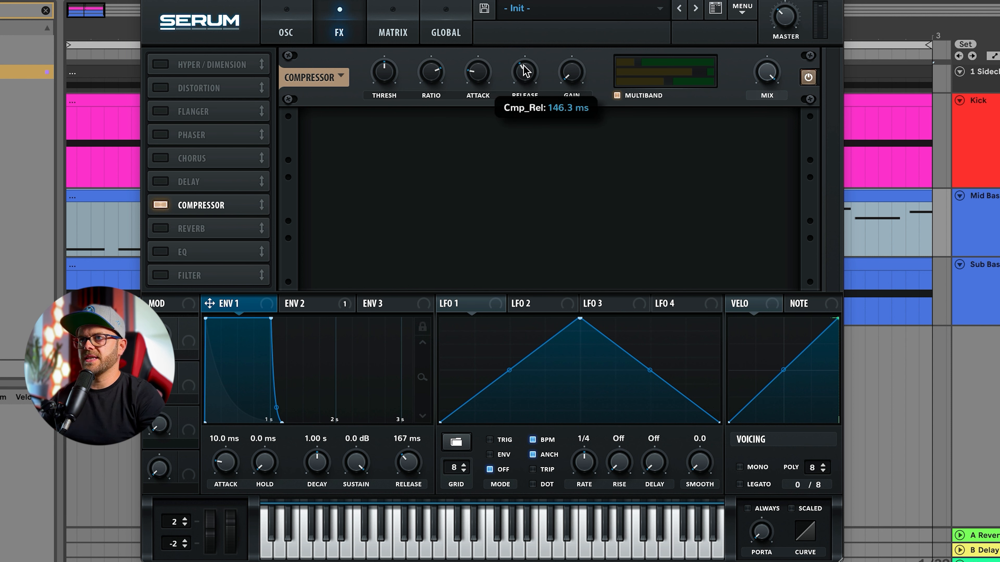
mouse_move(383, 83)
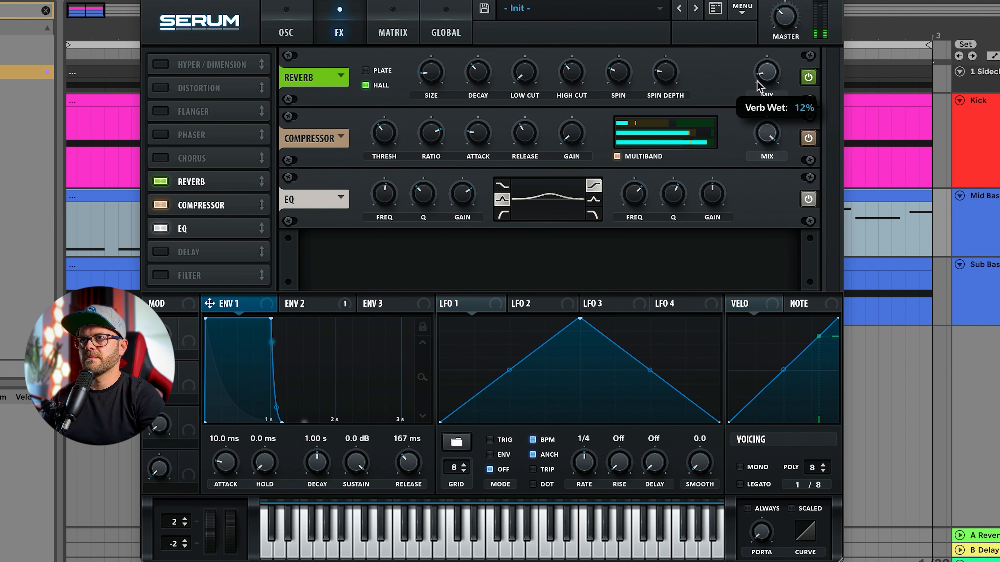
mouse_move(545, 99)
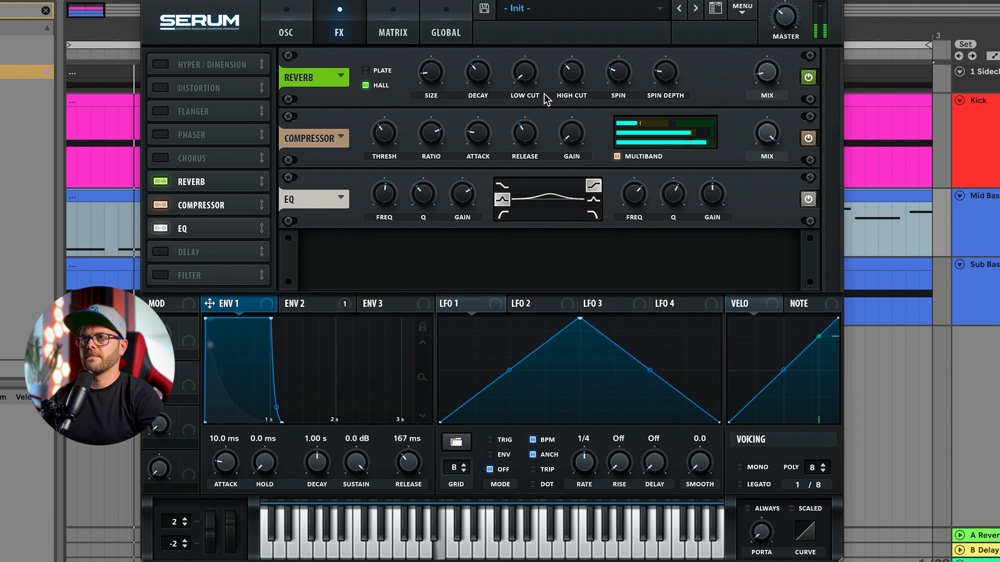
mouse_move(570, 72)
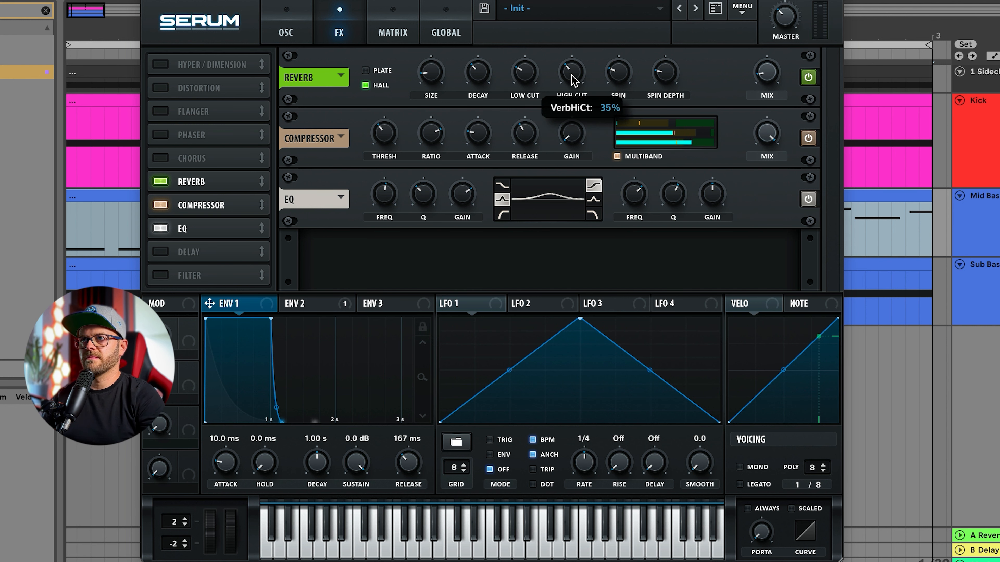
Step: Lower the hall reverb's high cut to about 29%
drag(570, 70, 570, 89)
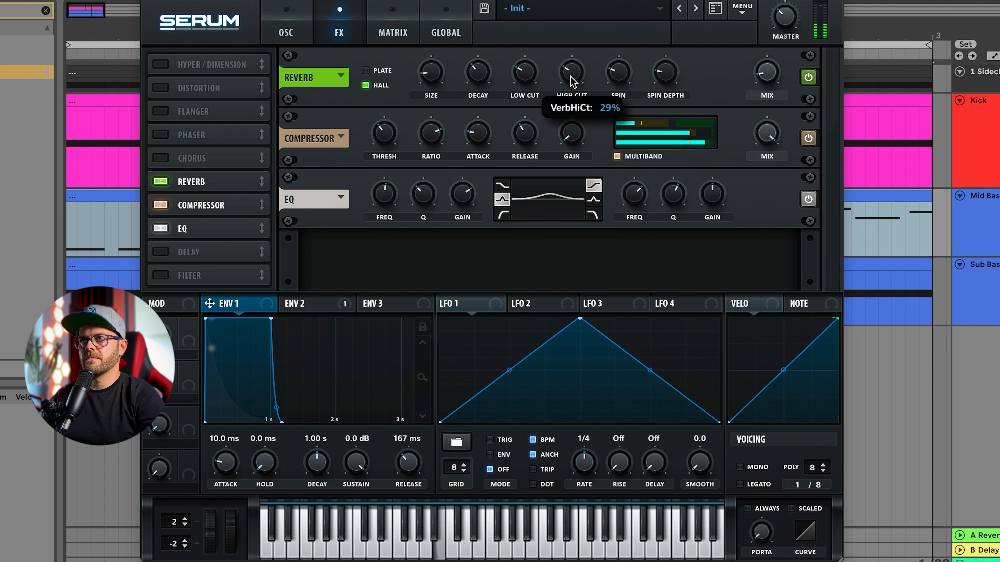
mouse_move(549, 131)
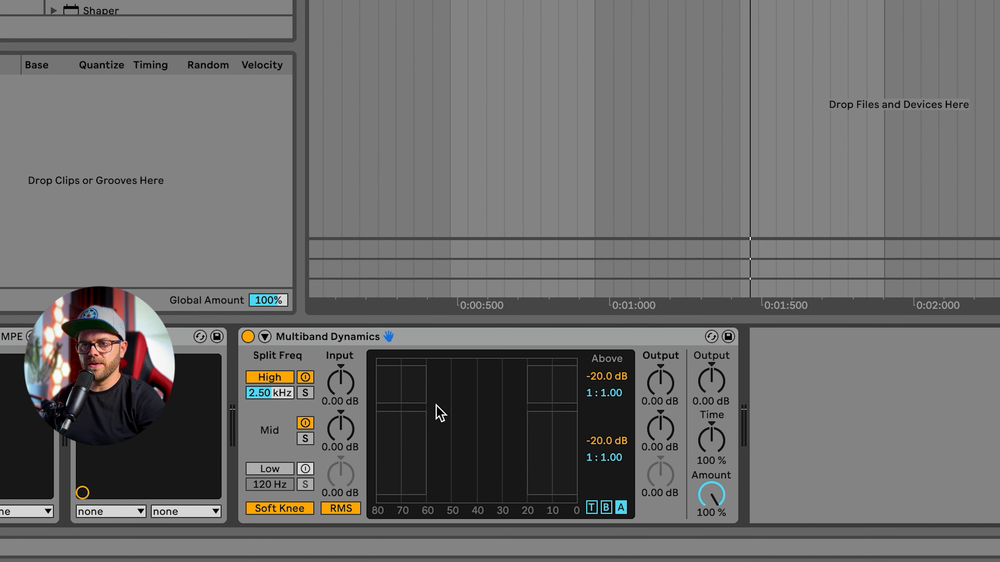
Step: Raise the Multiband Dynamics high split to 7.5 kHz and adjust the mid band's lower threshold
drag(269, 393, 277, 408)
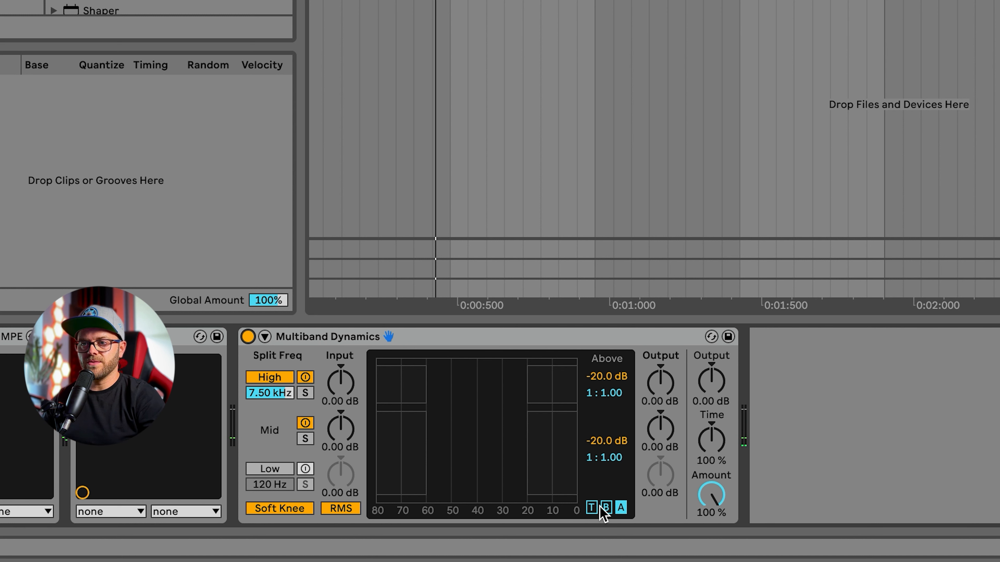
click(605, 506)
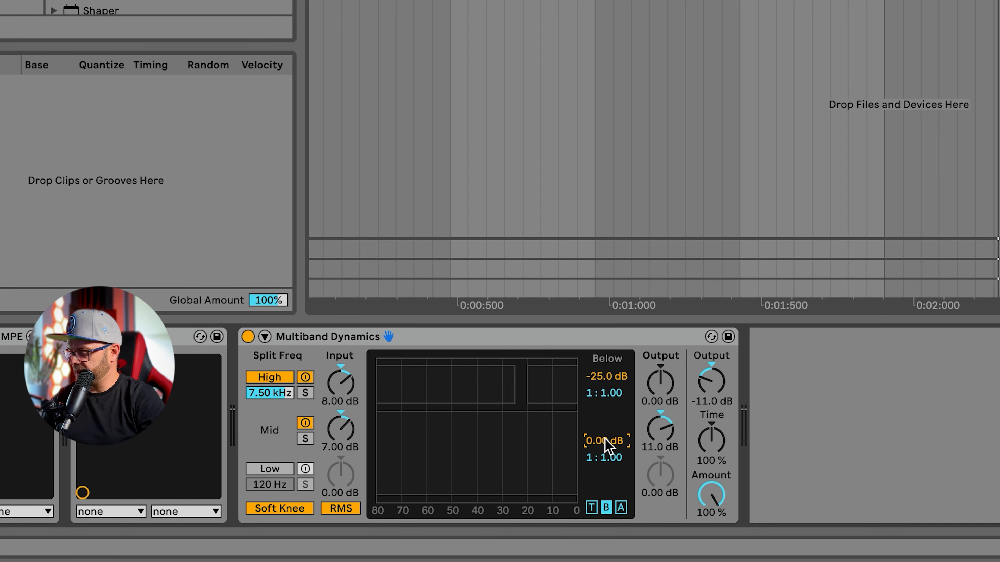
drag(604, 441, 604, 459)
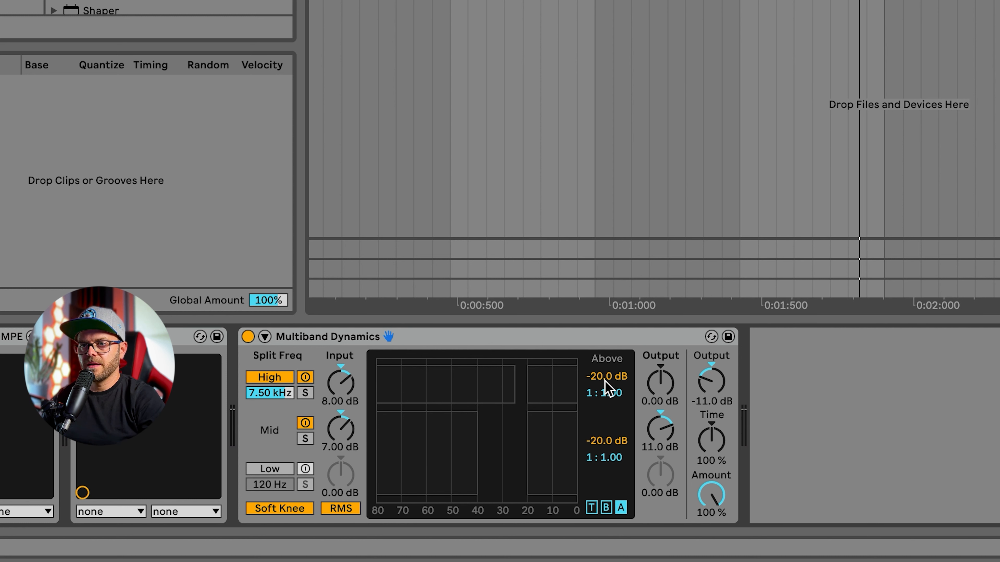
Step: Set the high band's upper threshold to -70 dB and tweak the mid band's upper threshold
click(607, 376)
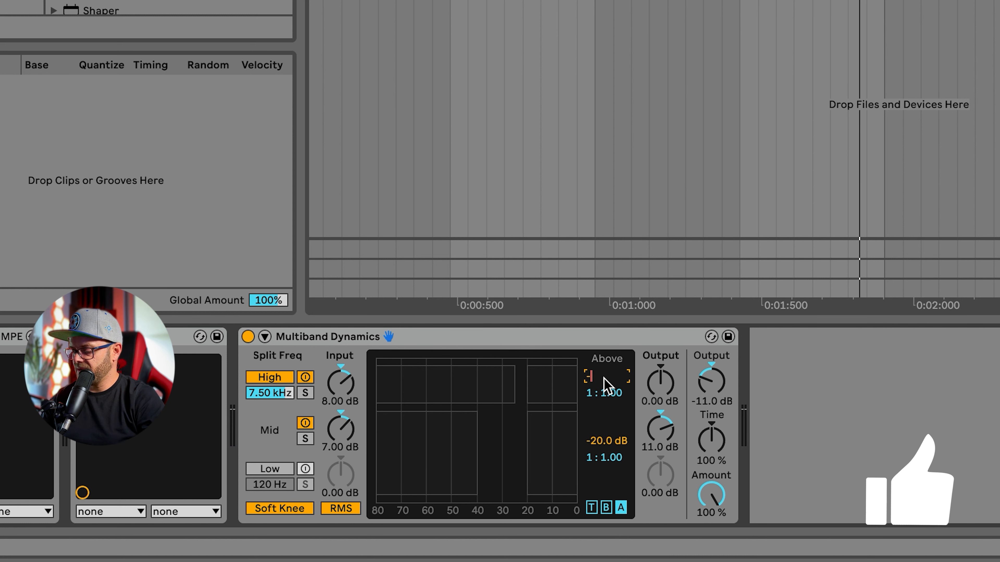
drag(603, 376, 603, 395)
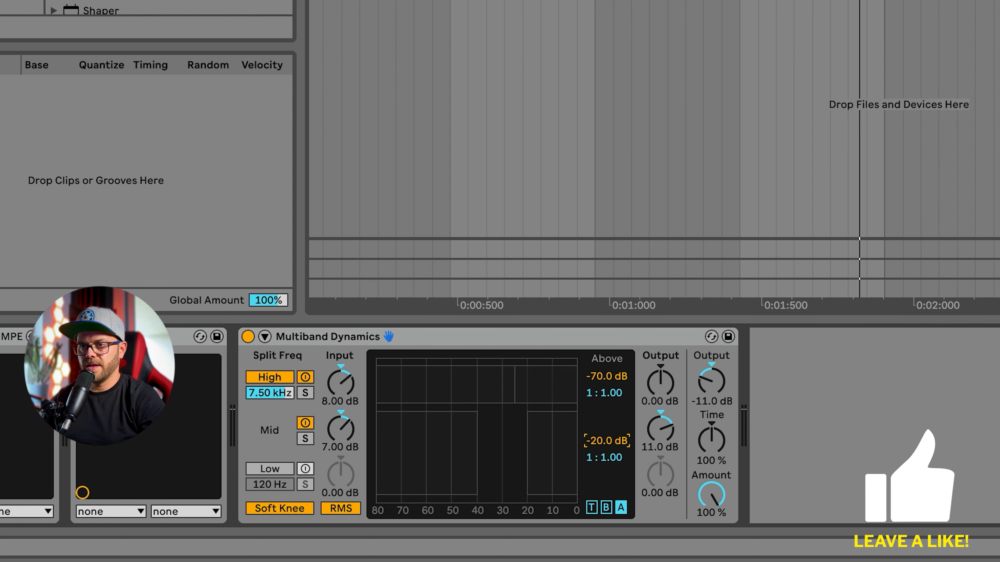
drag(603, 440, 603, 446)
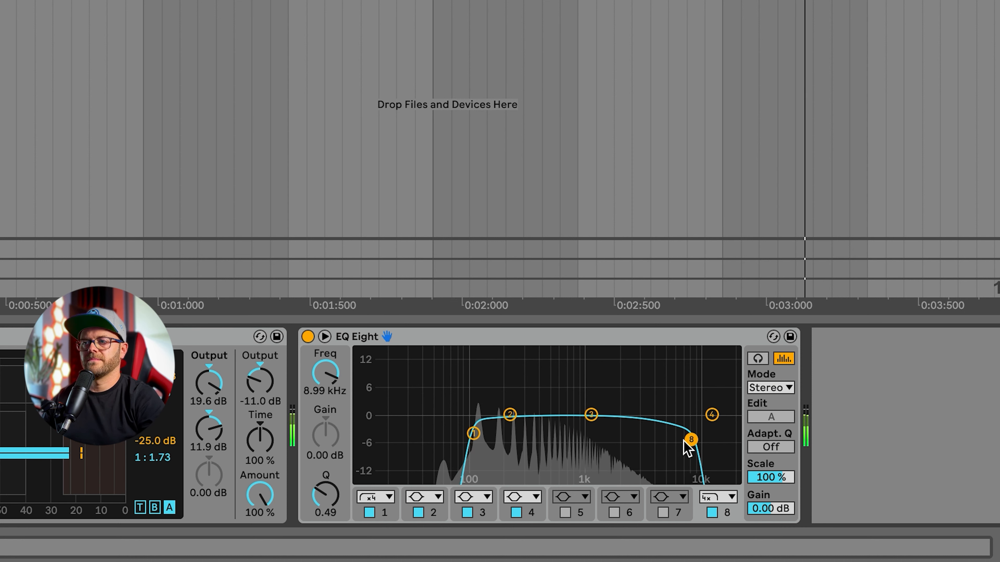
Step: Lower EQ Eight band 8's cut to about 7.58 kHz
drag(692, 440, 682, 441)
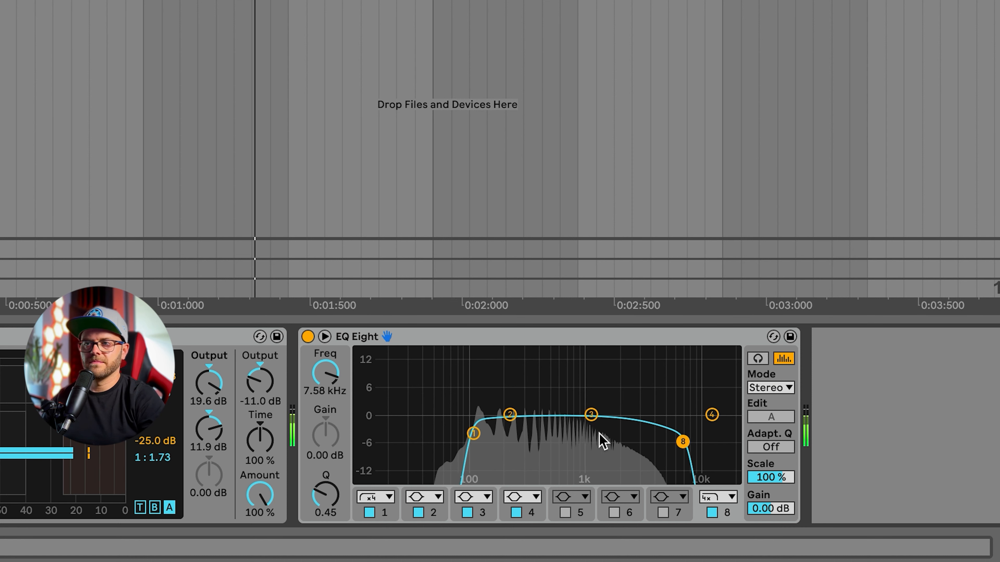
drag(473, 433, 473, 441)
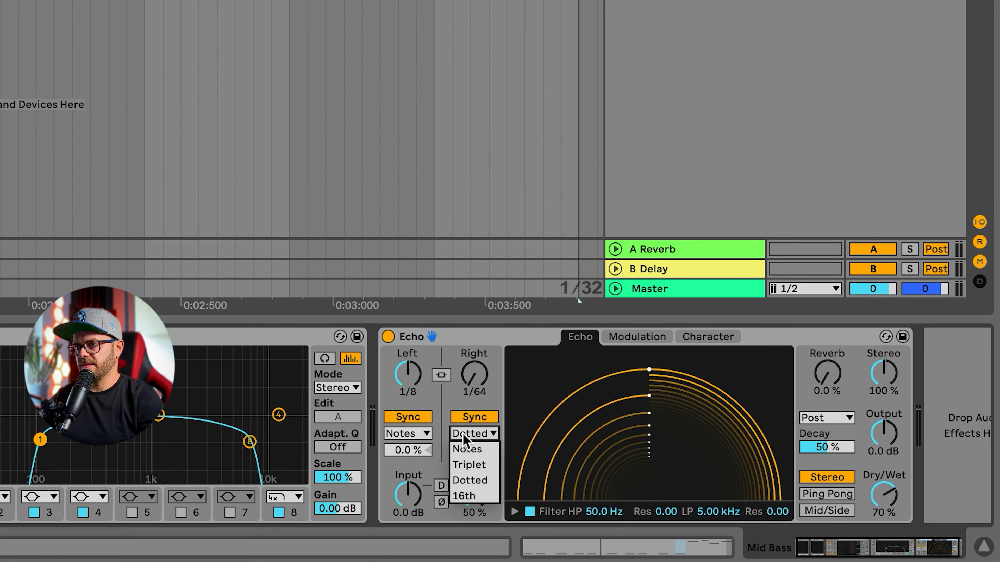
Step: Set Echo's right delay dotted, band-limit 700 Hz–3.5 kHz with slight resonance, ~38% feedback, 100% wet
click(465, 449)
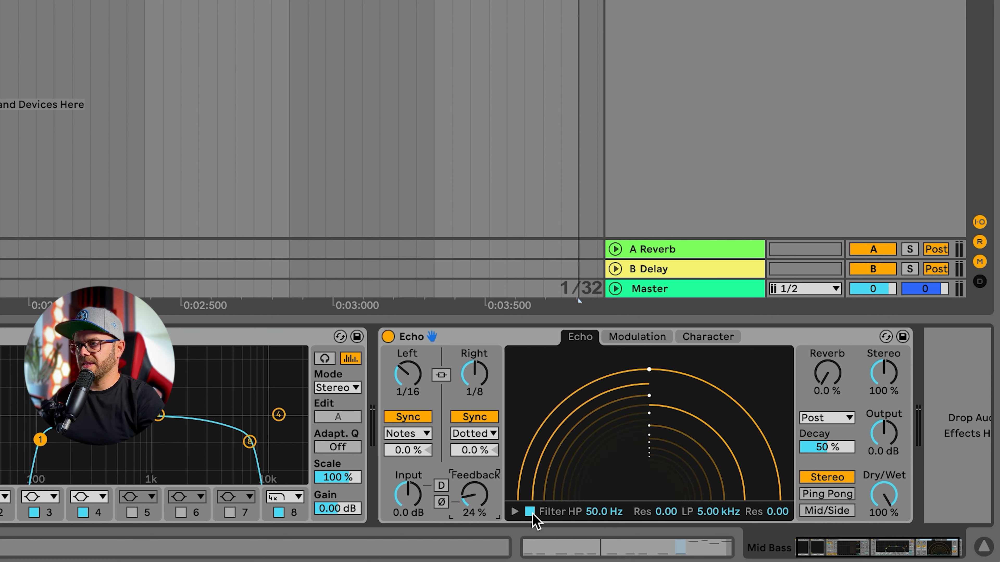
click(530, 511)
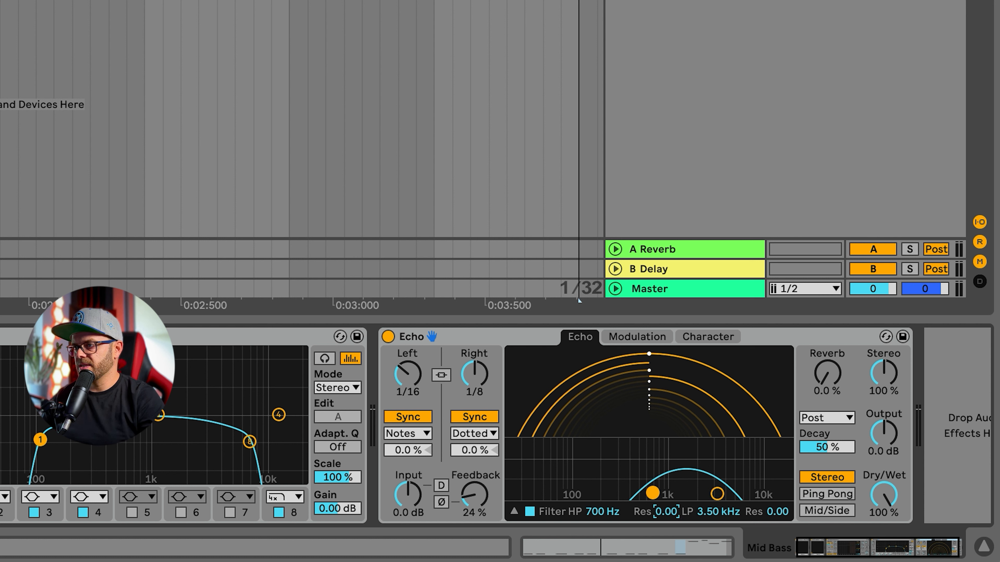
drag(663, 493, 651, 481)
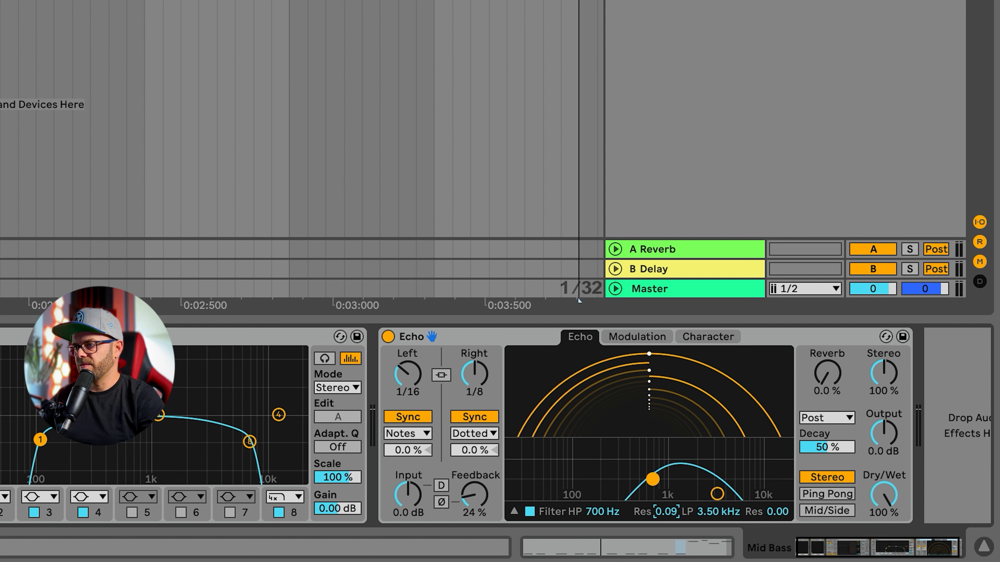
drag(717, 495, 717, 465)
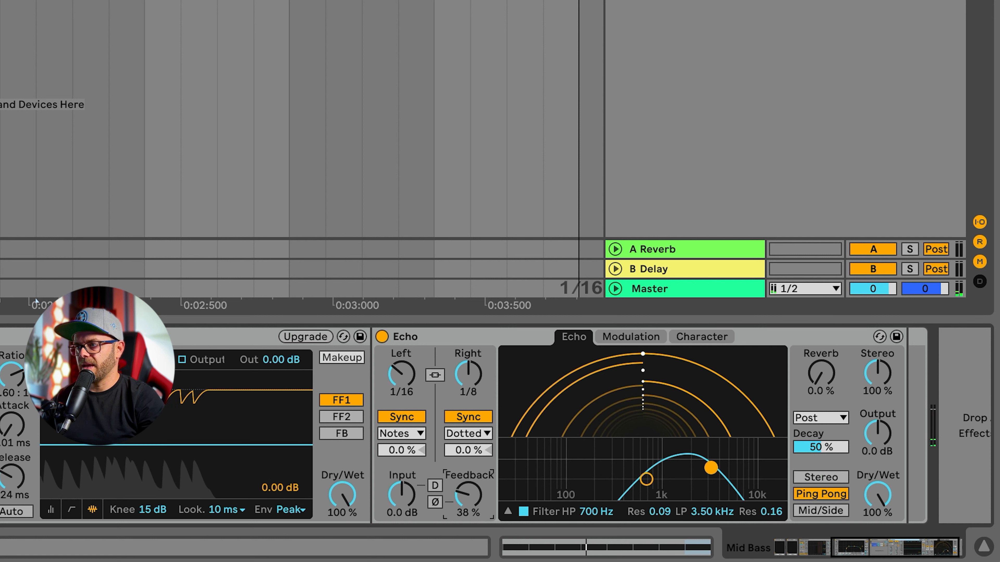
drag(821, 372, 820, 357)
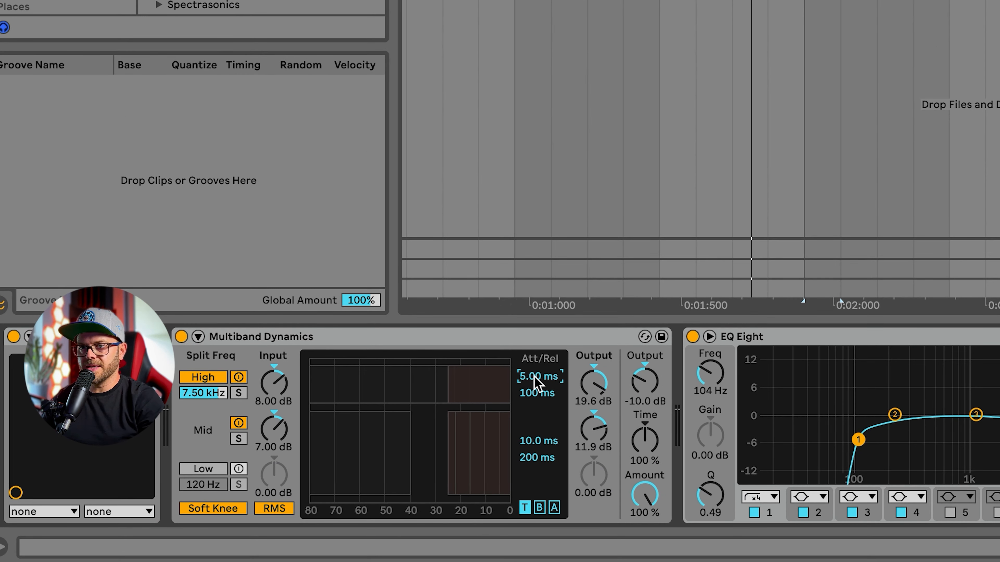
Step: Lengthen the Multiband Dynamics high band attack above 5 ms
drag(537, 376, 540, 446)
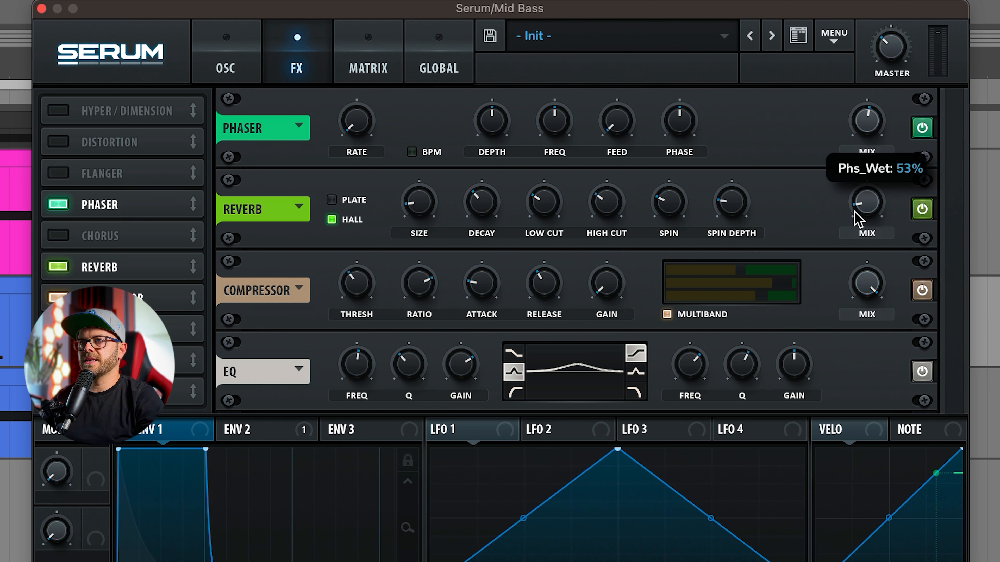
mouse_move(534, 151)
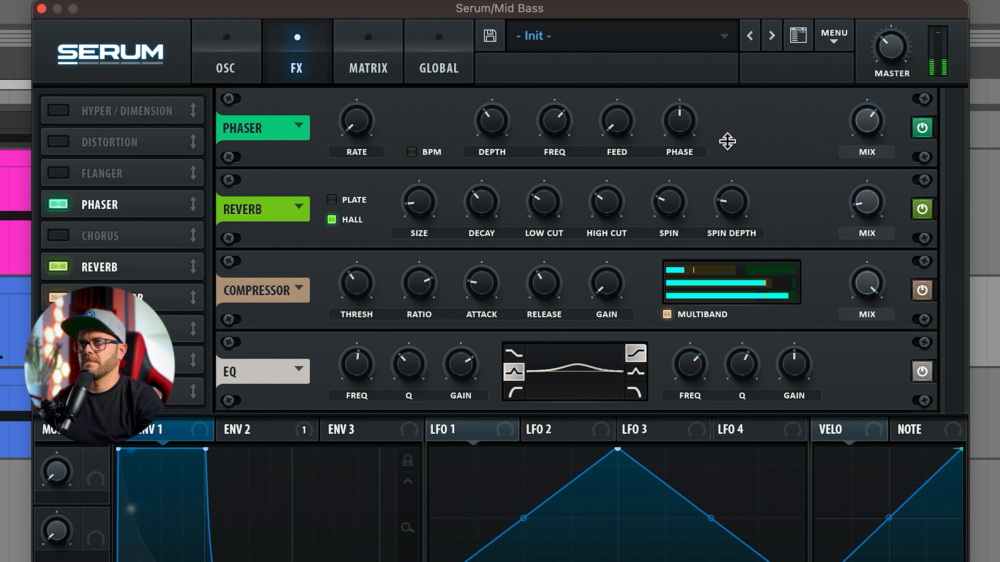
mouse_move(644, 128)
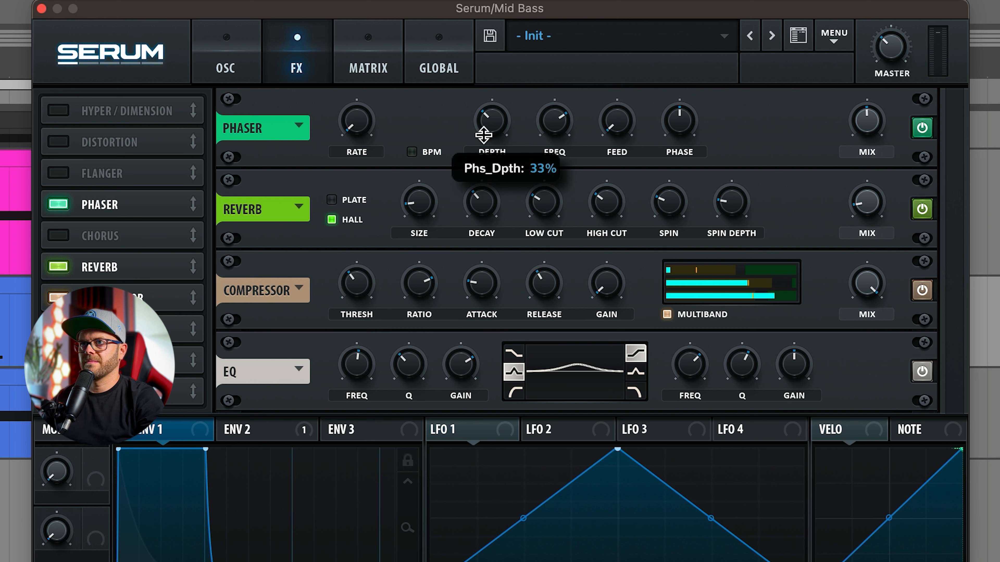
mouse_move(405, 142)
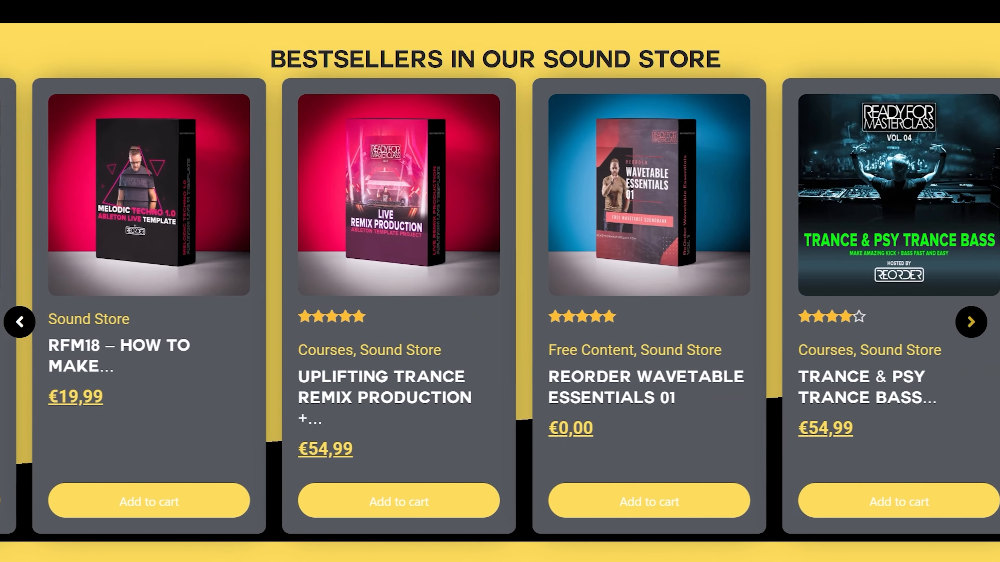
Step: Enable the sub bass filter and step it to MG Low 24
click(971, 321)
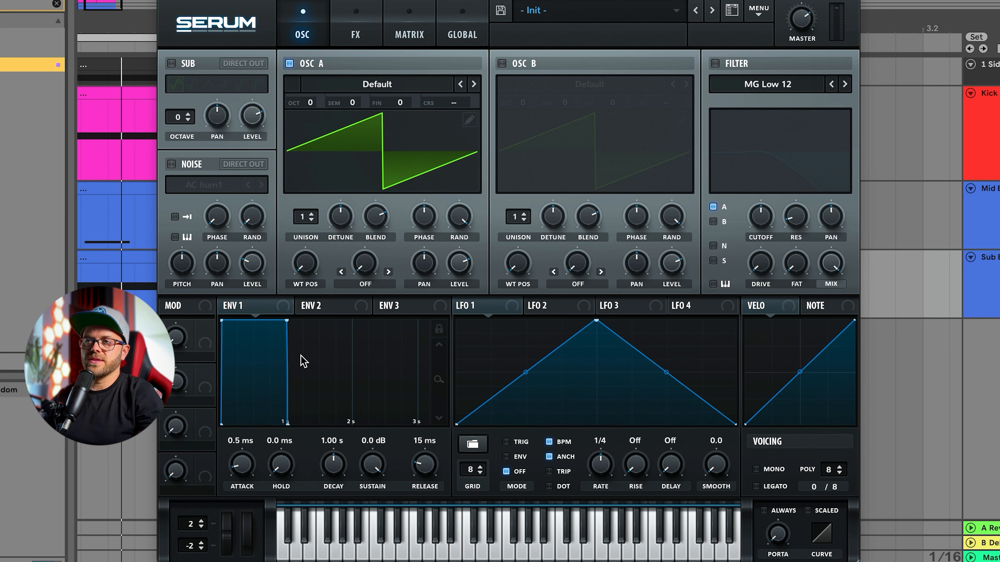
mouse_move(164, 446)
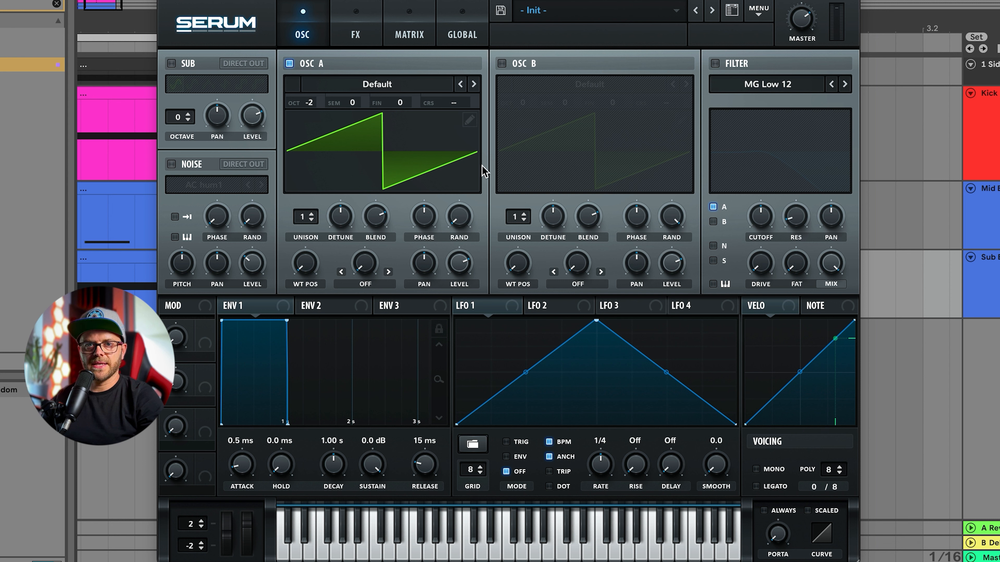
mouse_move(713, 69)
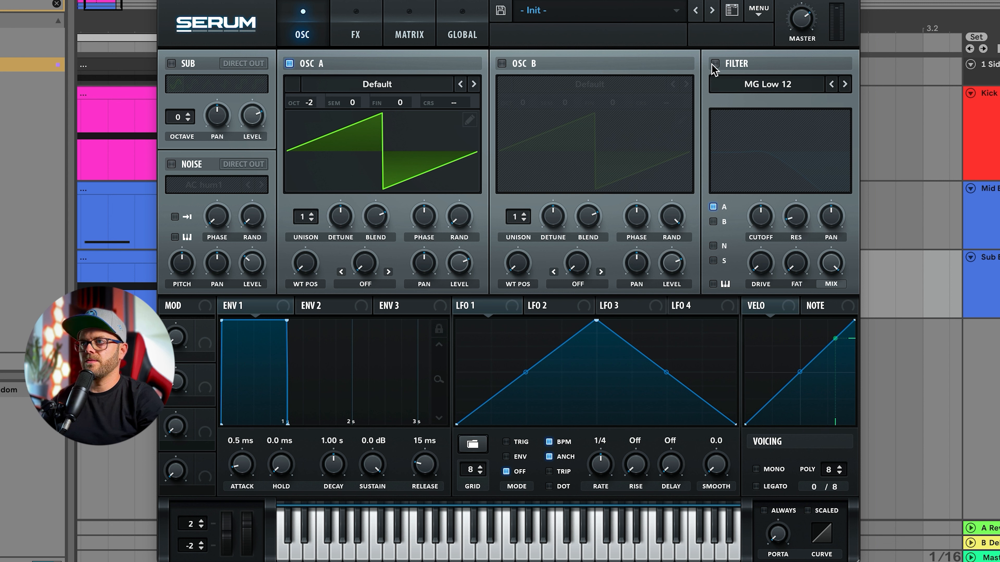
click(844, 84)
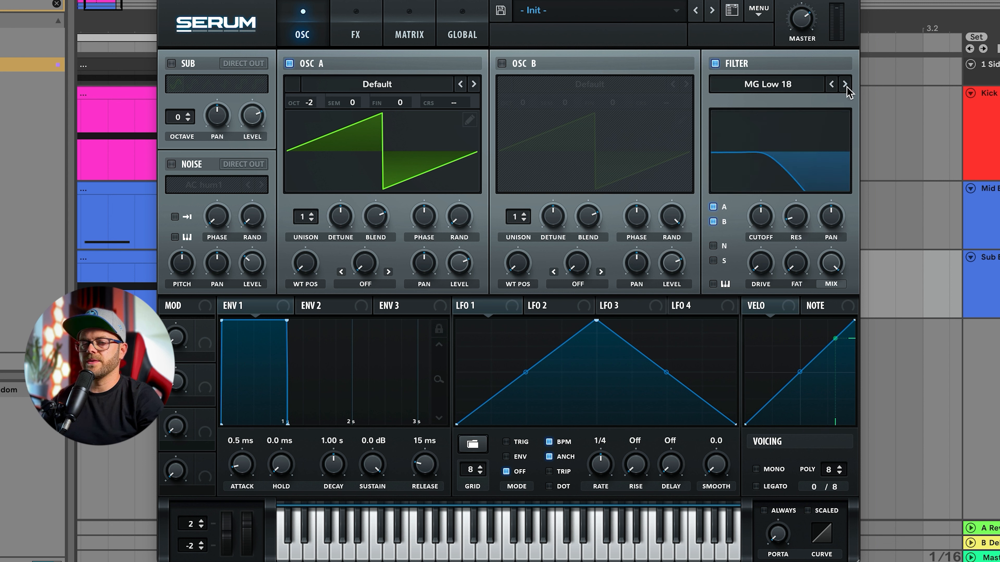
click(843, 84)
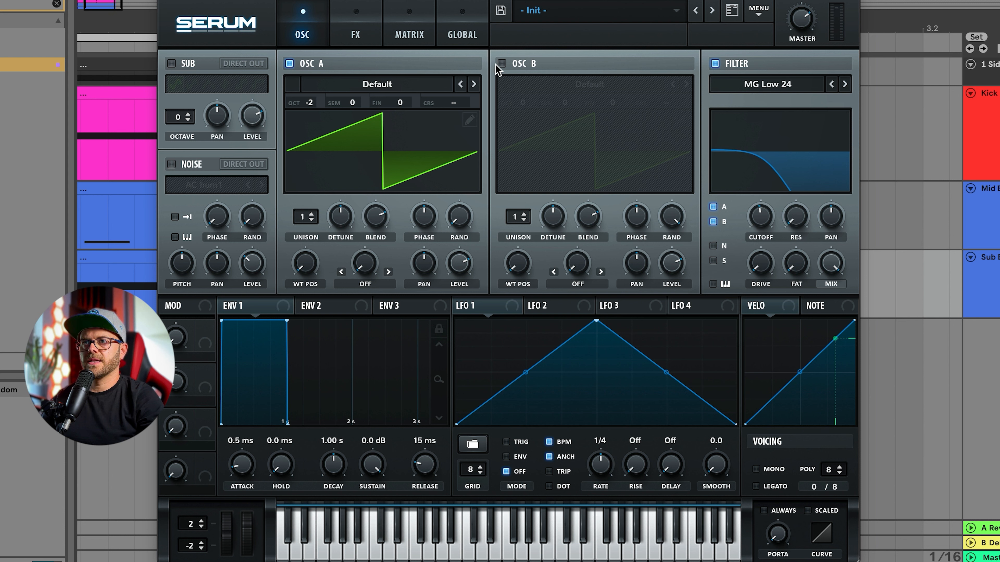
Step: Enable OSC B on the Basic Mini wavetable at octave -2
click(502, 63)
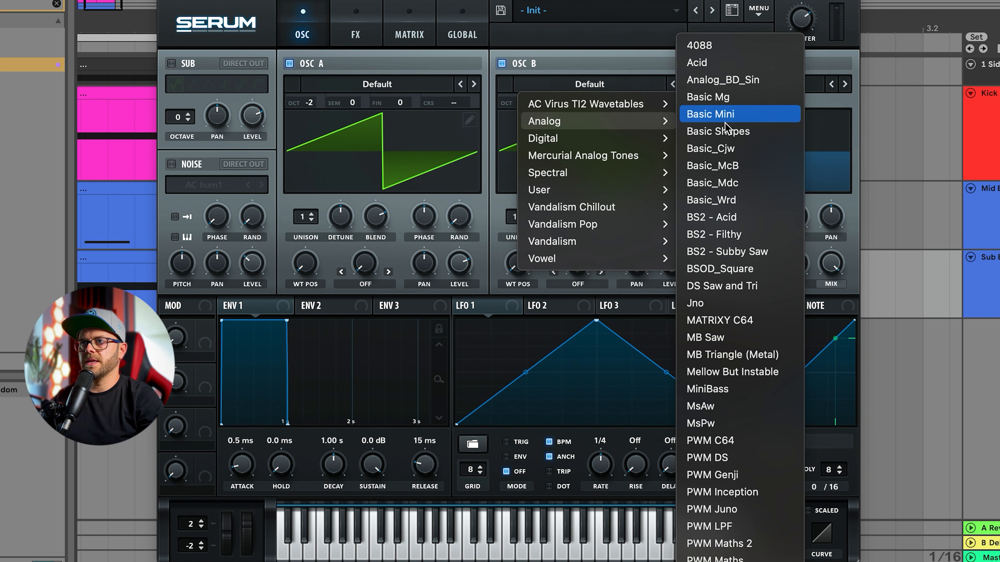
click(710, 114)
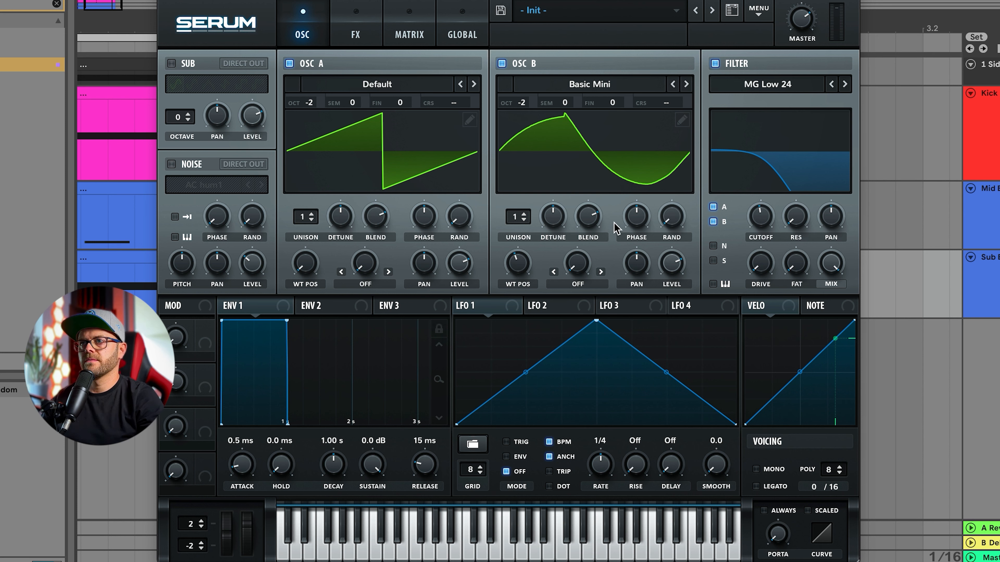
drag(423, 215, 422, 223)
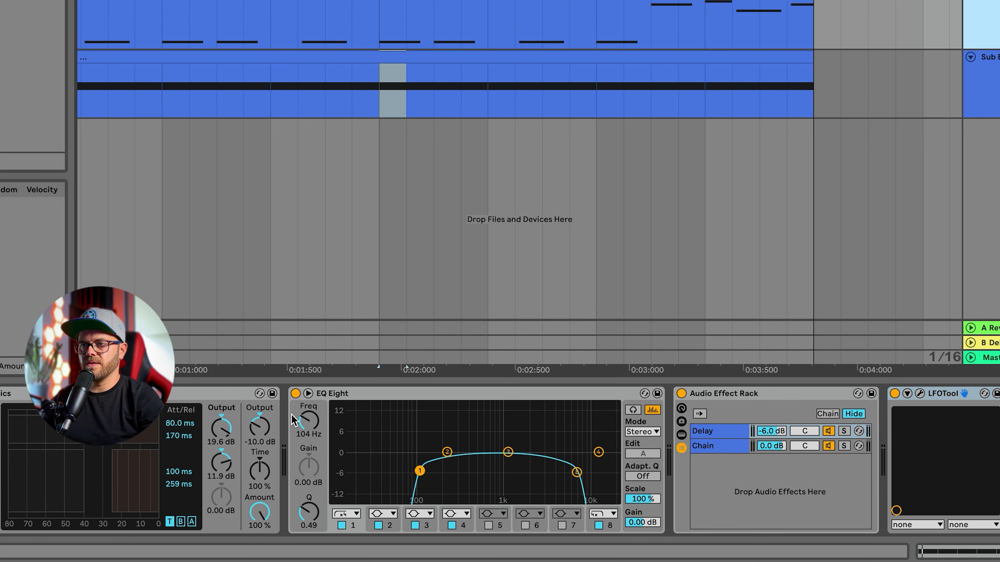
Step: Boost the EQ Eight band near 1.6 kHz by about +1.9 dB with Q 0.71
drag(575, 471, 586, 473)
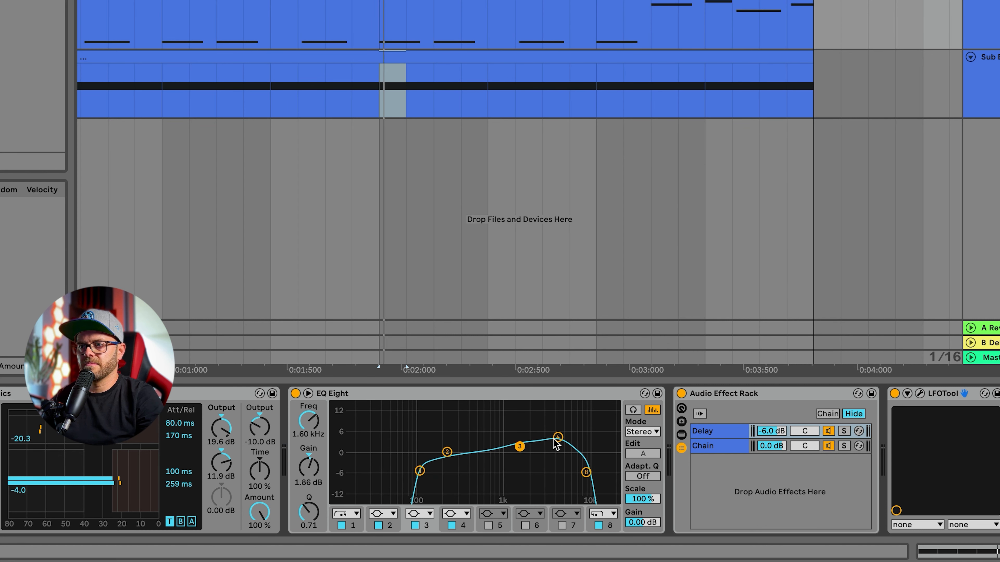
drag(555, 435, 557, 437)
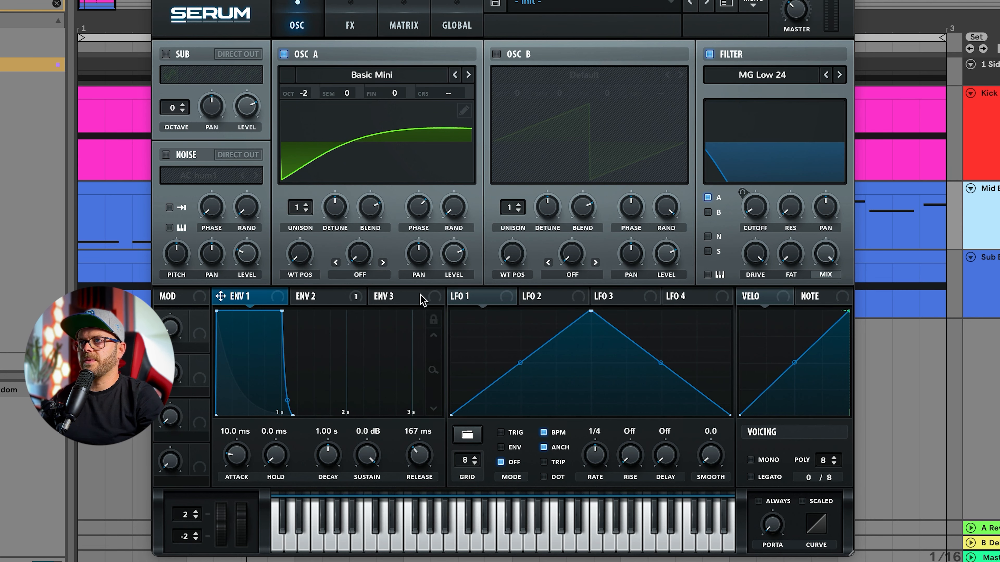
mouse_move(308, 289)
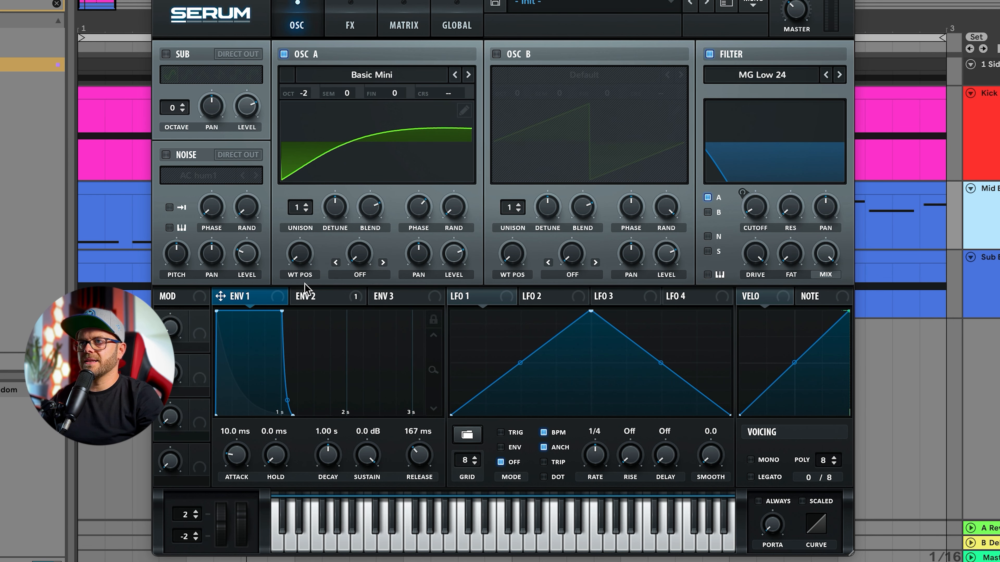
Step: Leave the Serum window and play the arrangement from bar 1 to hear the bass layers
click(403, 25)
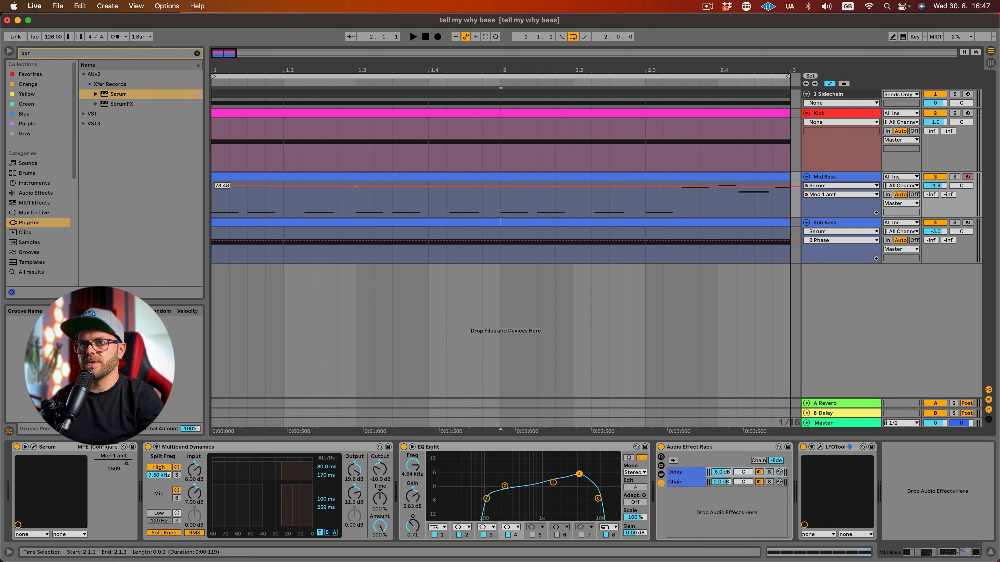
click(412, 36)
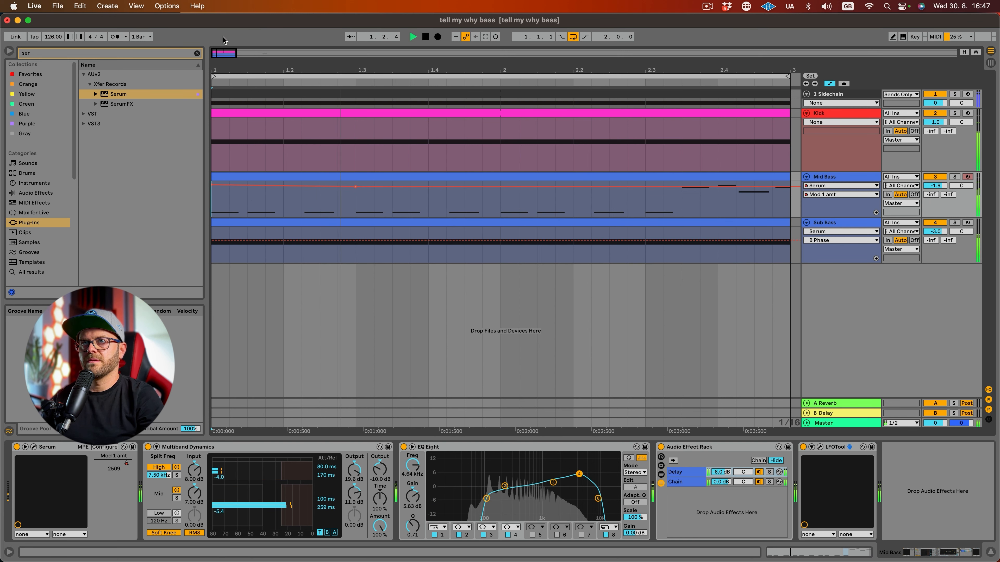